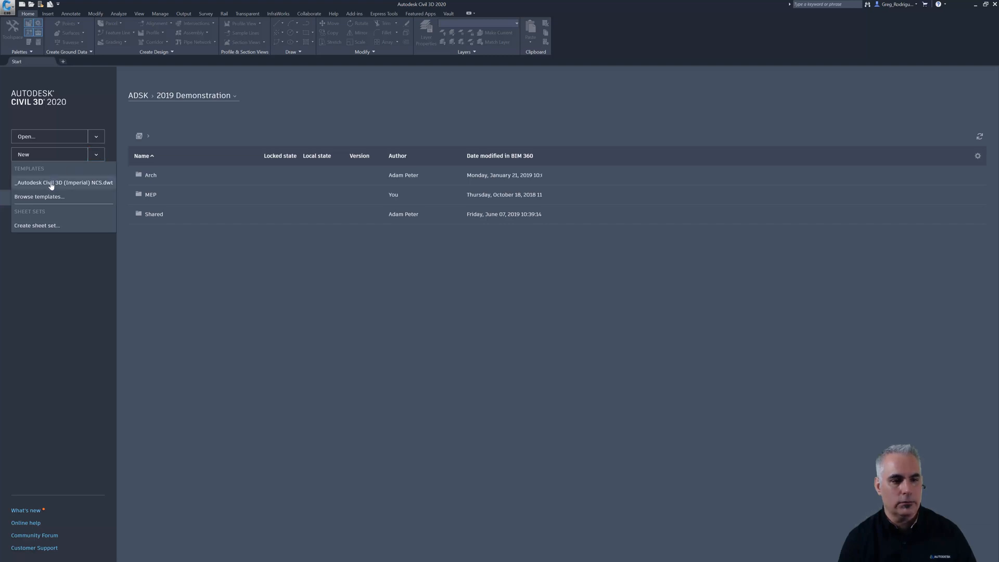
Create a new blank drawing from the _Autodesk Civil 3D (Imperial) NCS.dwt template.
{"action": "left_click", "coordinate": [63, 183]}
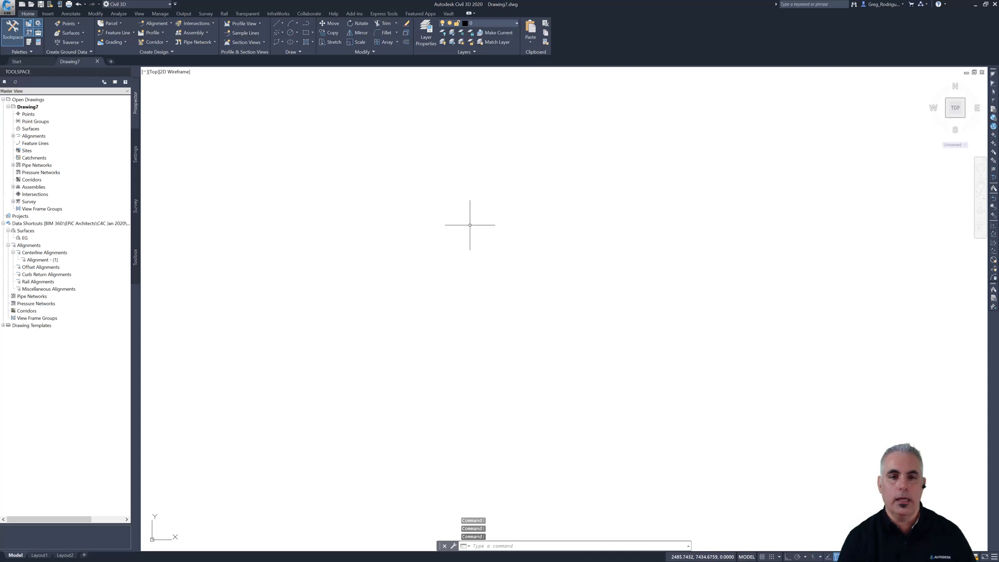
{"action": "mouse_move", "coordinate": [470, 223]}
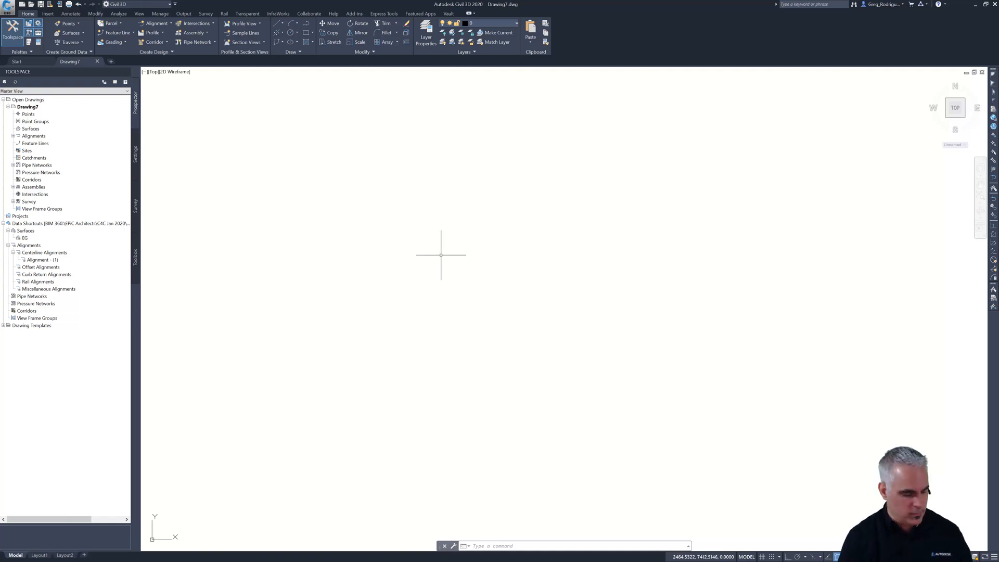
Attach Survey.dwg from the project's Civil 3D folder as an XREF.
{"action": "type", "text": "xrew"}
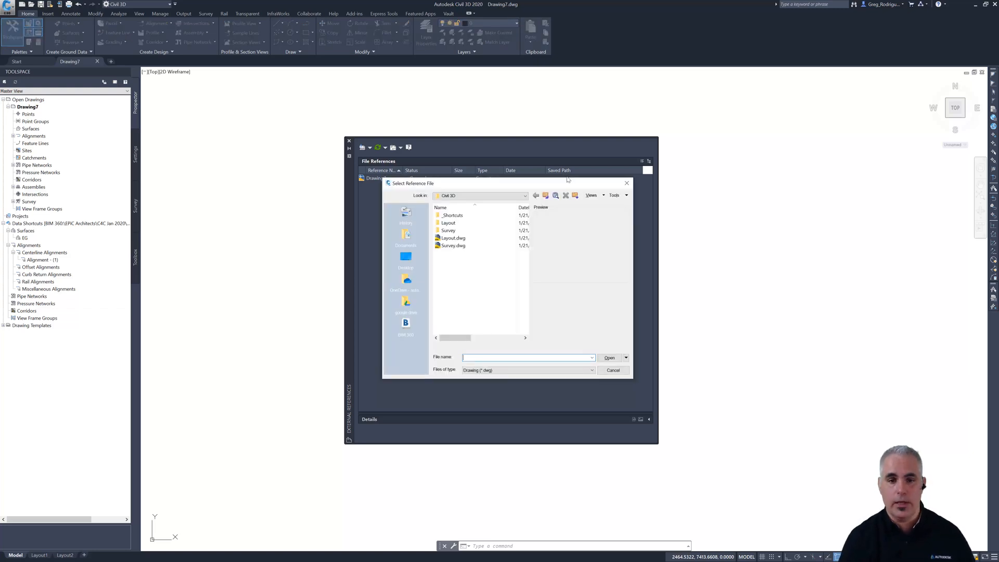
{"action": "left_click", "coordinate": [524, 196]}
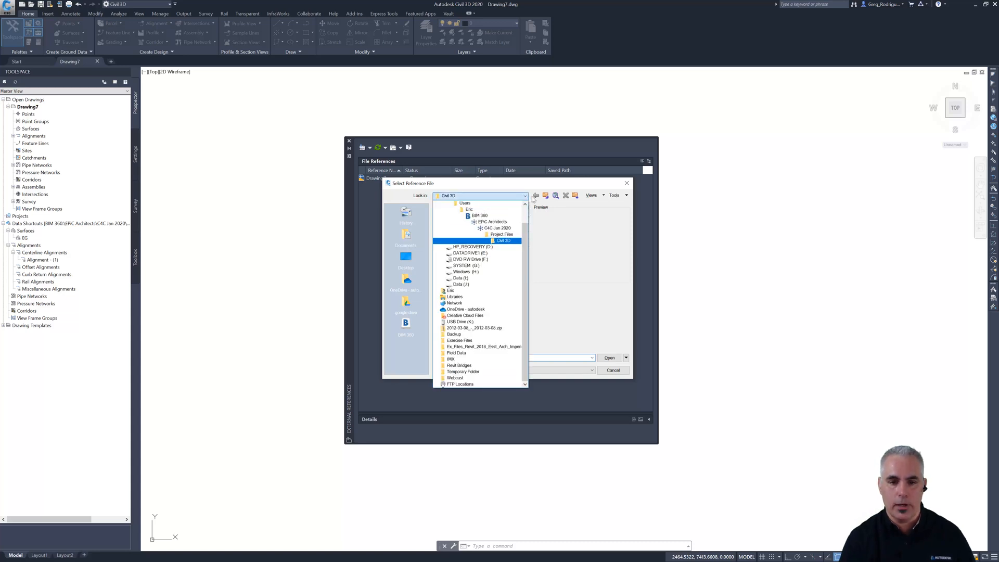
{"action": "left_click", "coordinate": [479, 215]}
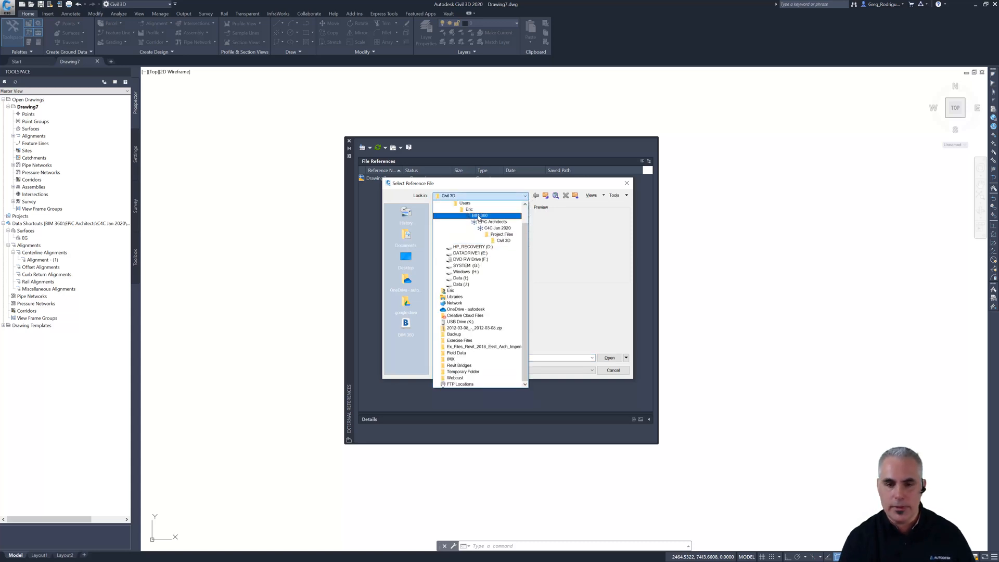
{"action": "left_click", "coordinate": [498, 227]}
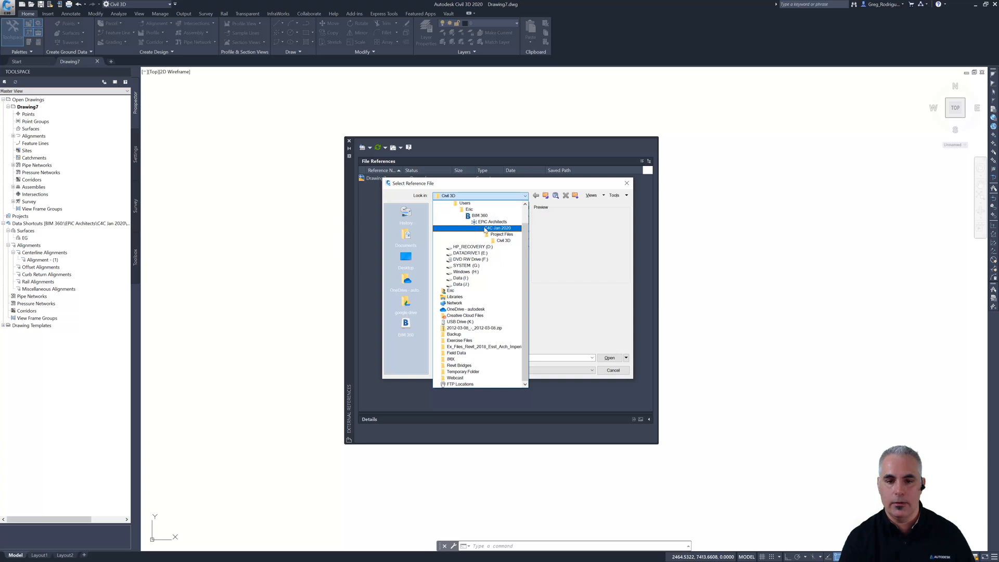
{"action": "left_click", "coordinate": [502, 233]}
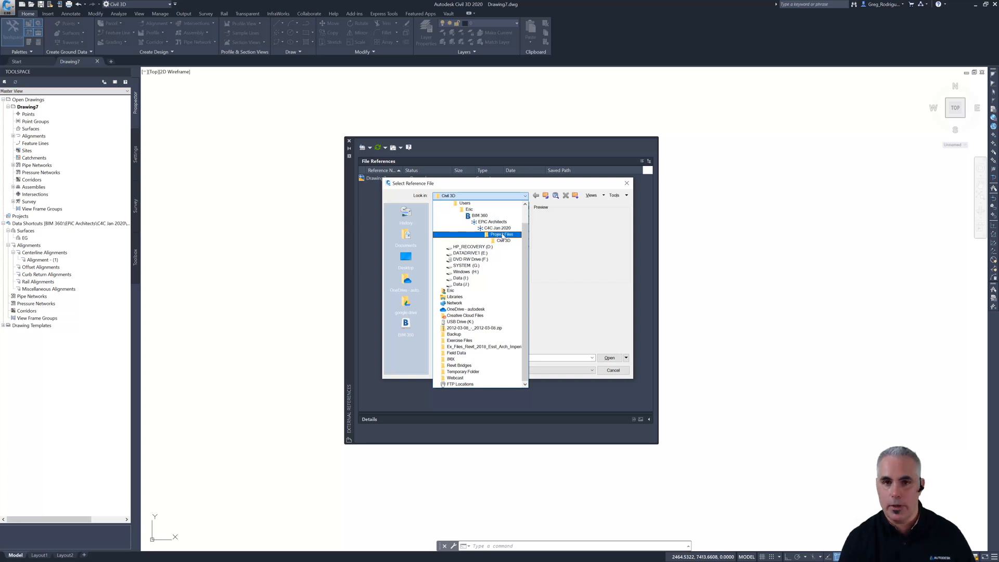
{"action": "left_click", "coordinate": [504, 241]}
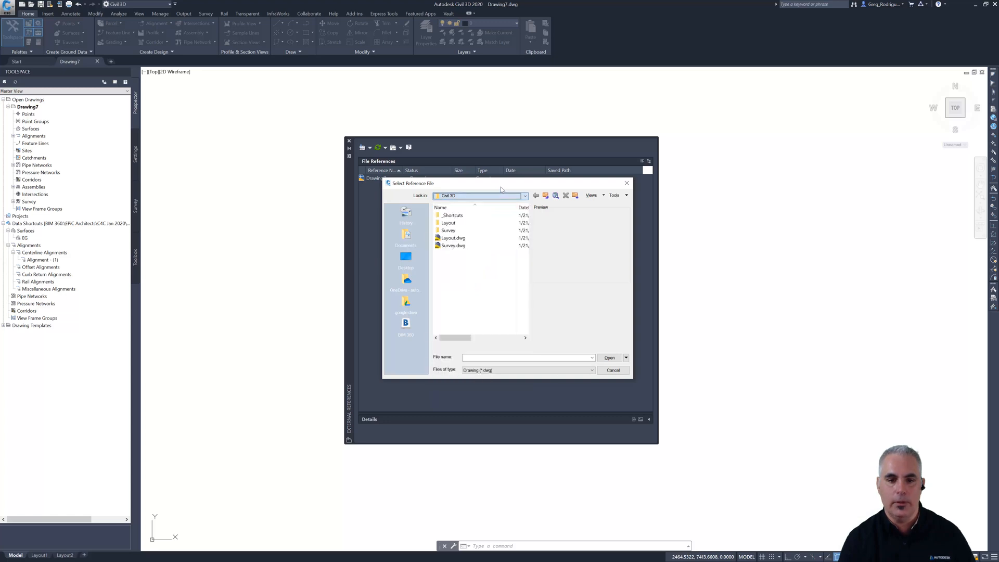
{"action": "left_click", "coordinate": [453, 245]}
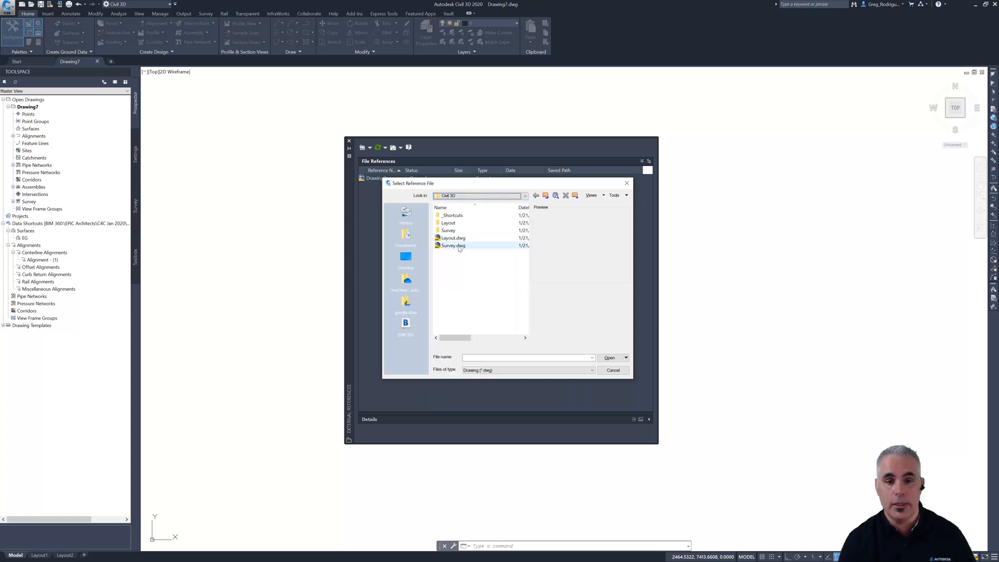
{"action": "left_click", "coordinate": [452, 238]}
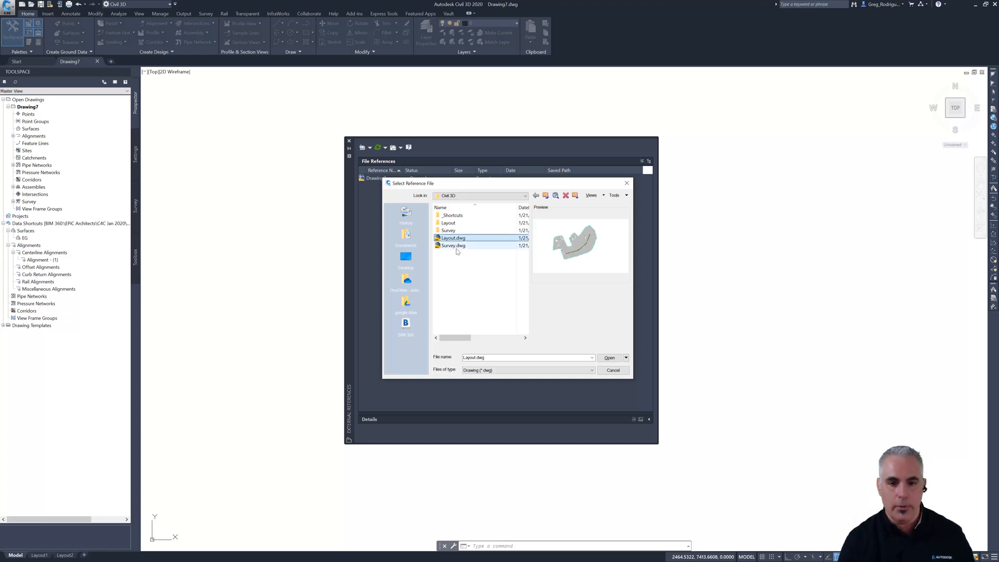
{"action": "left_click", "coordinate": [454, 245]}
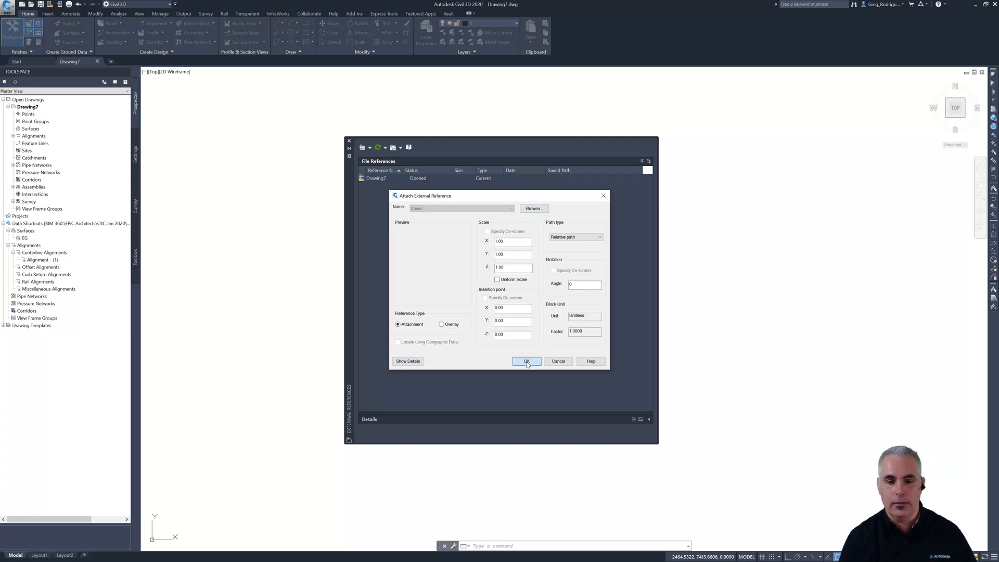
{"action": "left_click", "coordinate": [526, 361]}
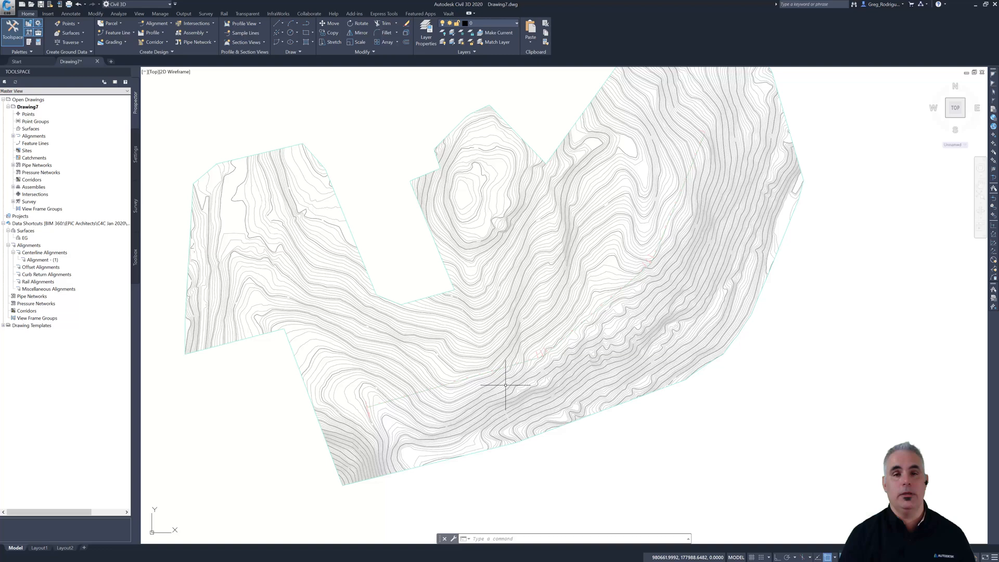
{"action": "mouse_move", "coordinate": [505, 386]}
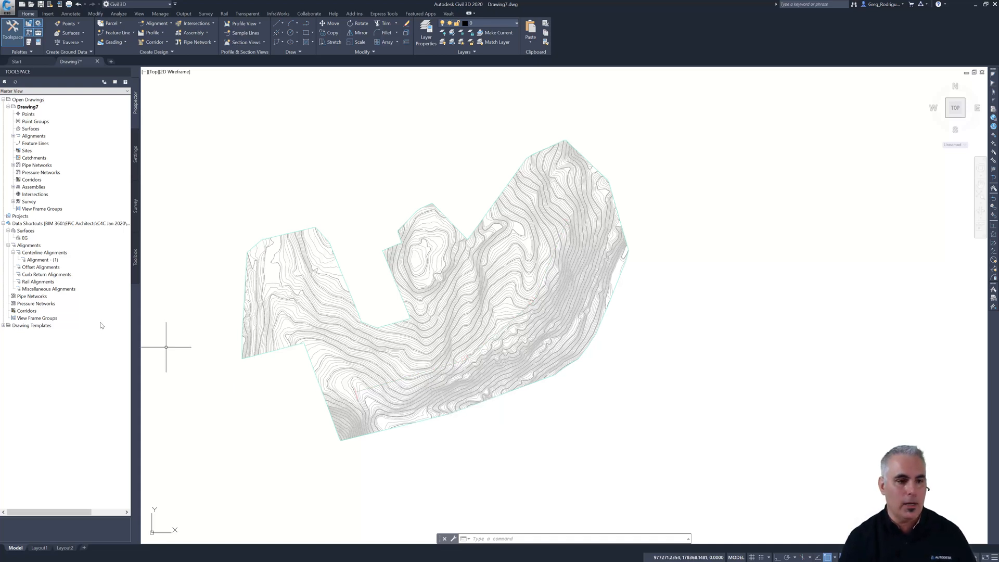
Select the EG surface under Data Shortcuts in Toolspace.
{"action": "left_click", "coordinate": [25, 238]}
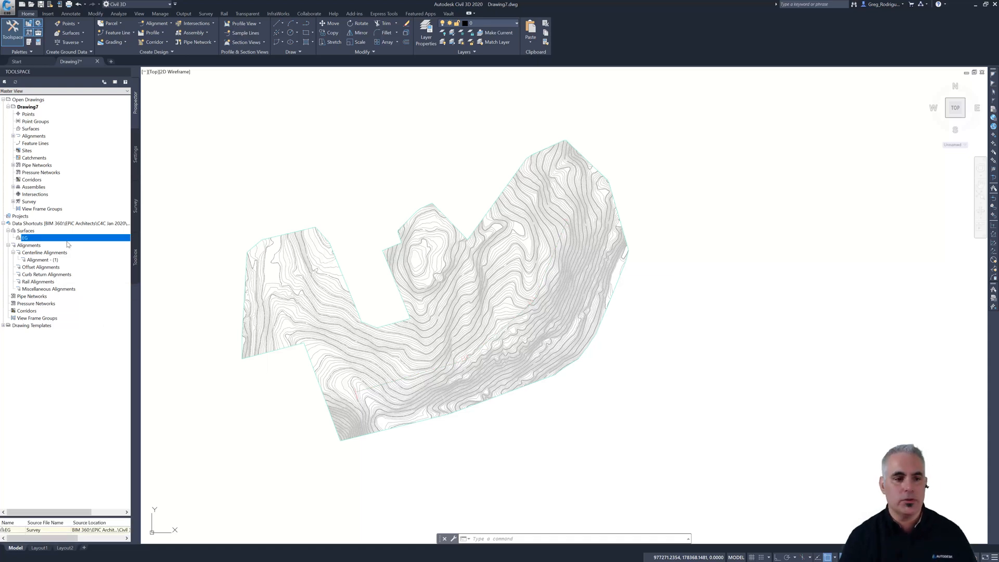
{"action": "mouse_move", "coordinate": [26, 238]}
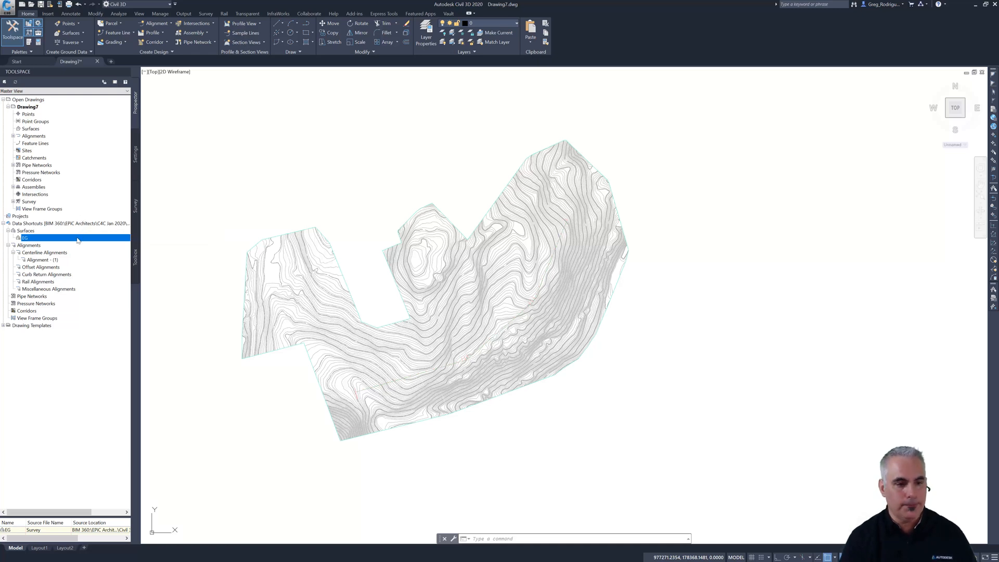
Create a reference to the EG surface data shortcut with default settings.
{"action": "right_click", "coordinate": [26, 238]}
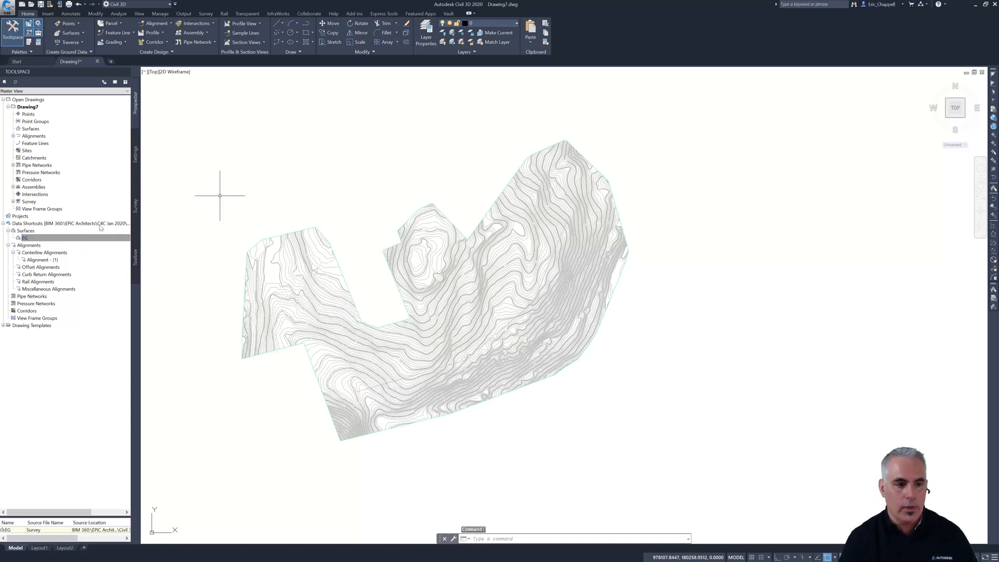
{"action": "right_click", "coordinate": [24, 237]}
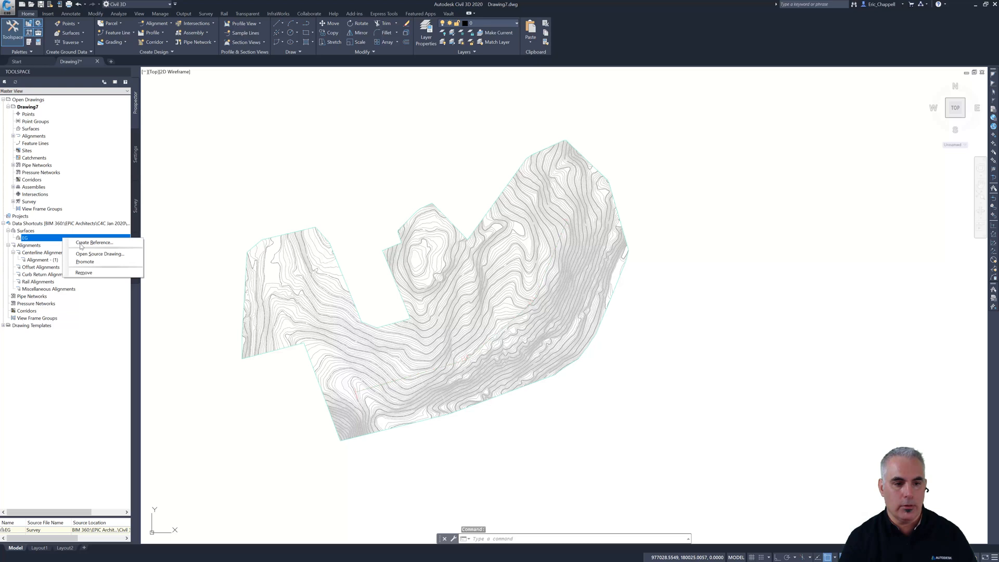
{"action": "left_click", "coordinate": [94, 242]}
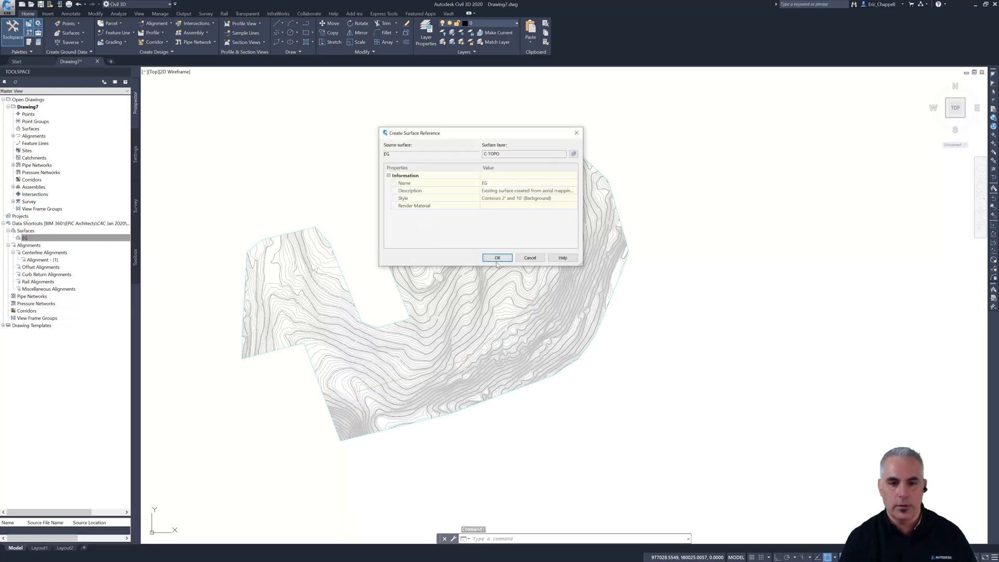
{"action": "left_click", "coordinate": [497, 257]}
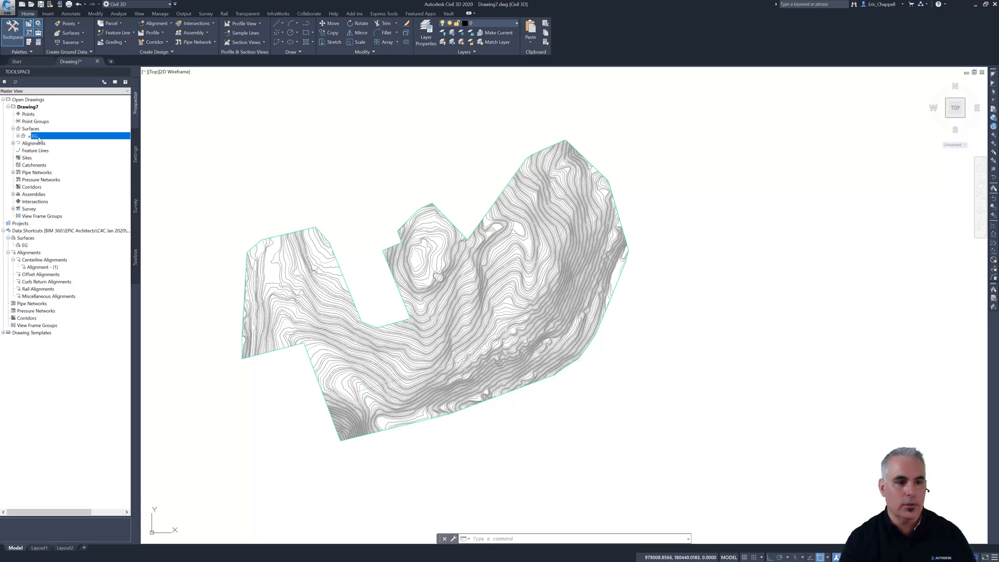
Change the referenced EG surface's style in Surface Properties to show contours without triangles.
{"action": "right_click", "coordinate": [30, 135]}
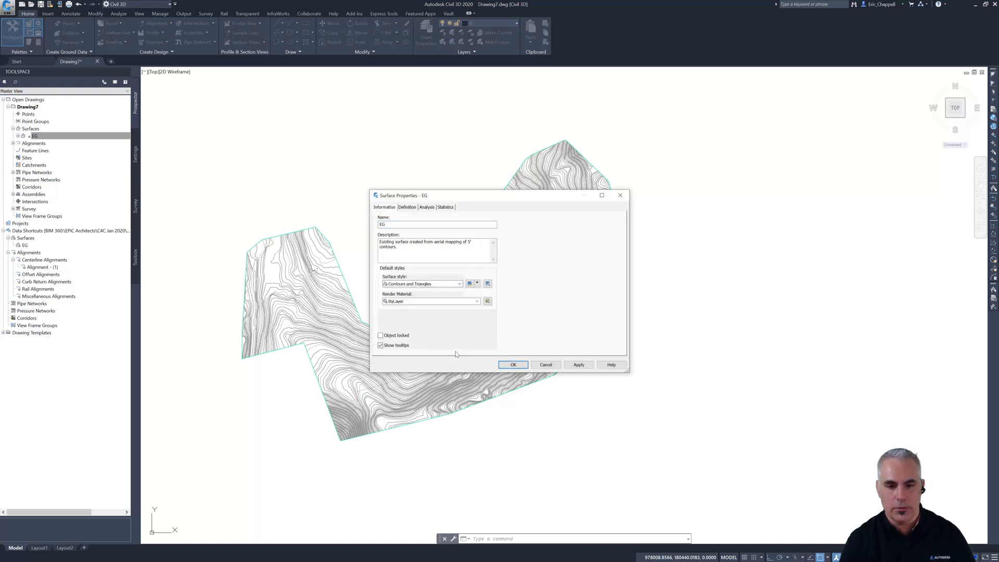
{"action": "left_click", "coordinate": [513, 364]}
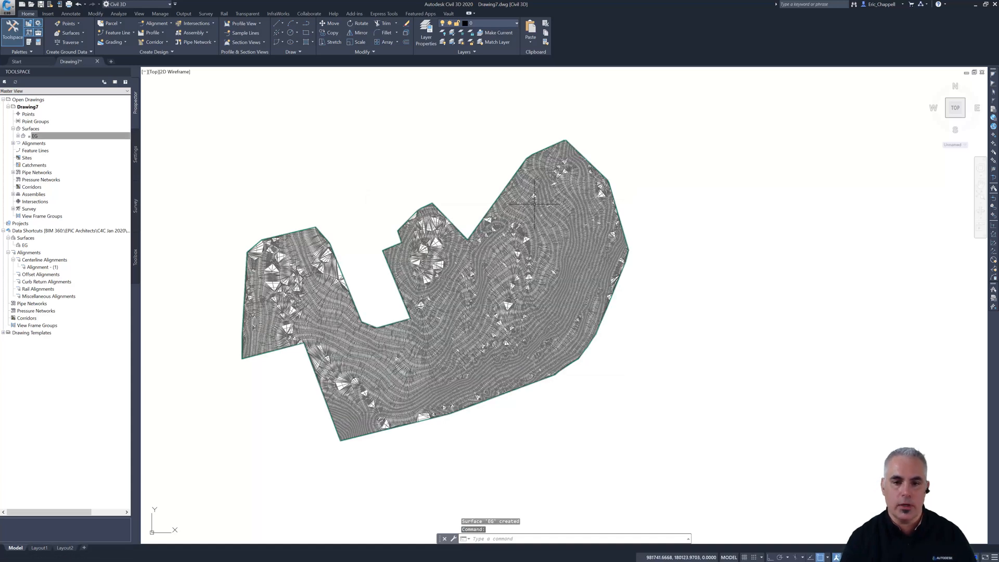
{"action": "mouse_move", "coordinate": [505, 276]}
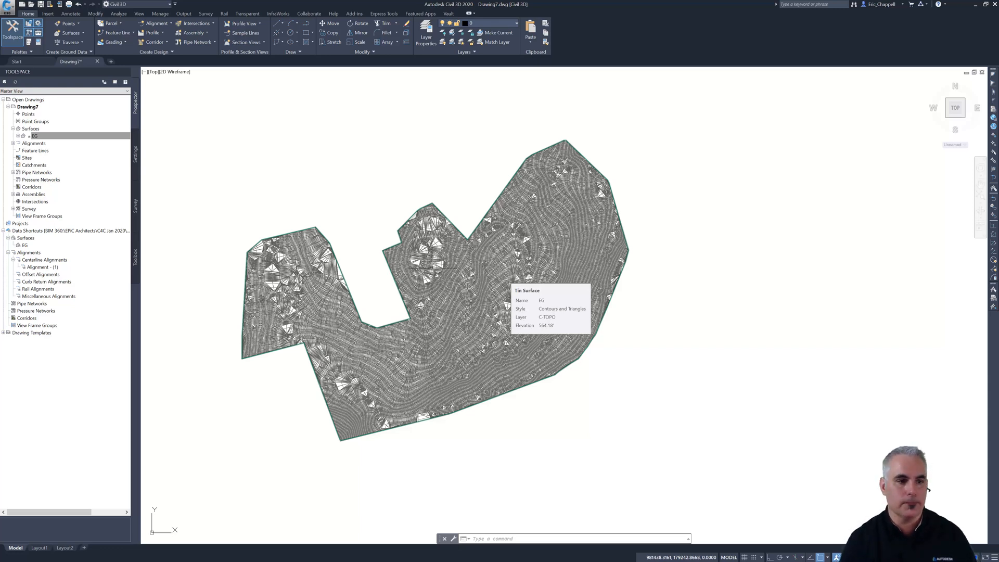
{"action": "right_click", "coordinate": [35, 136]}
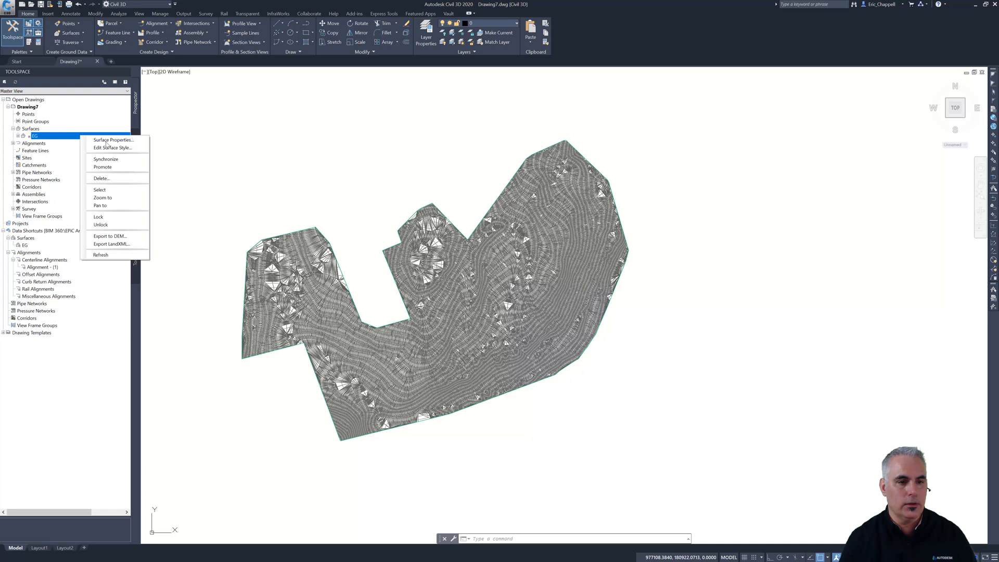
{"action": "left_click", "coordinate": [431, 227]}
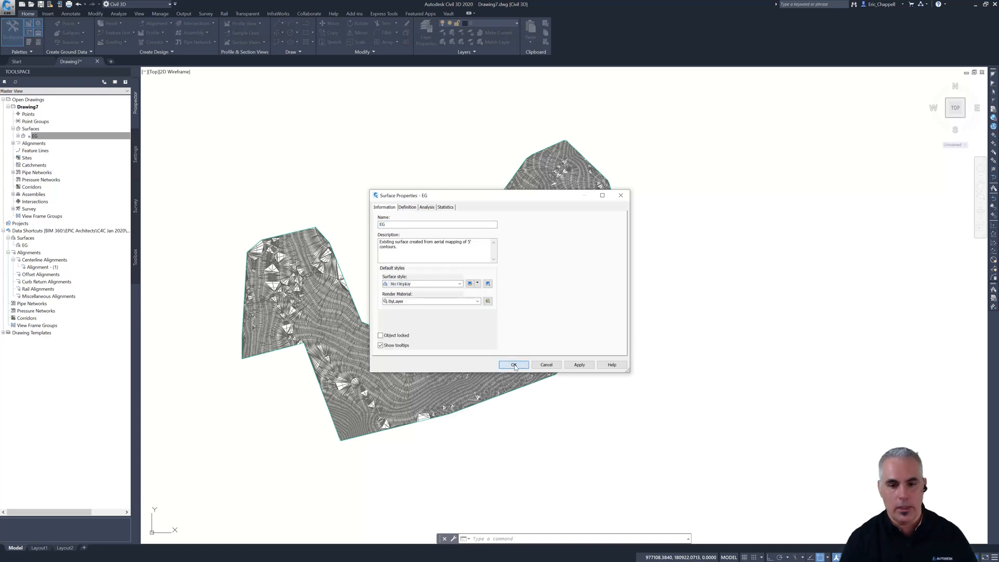
{"action": "left_click", "coordinate": [514, 364]}
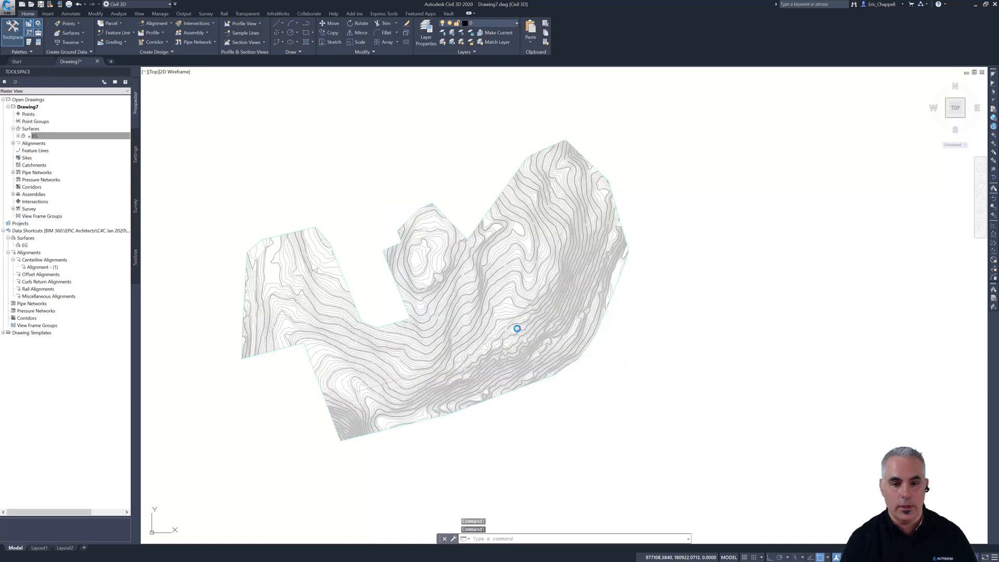
{"action": "mouse_move", "coordinate": [516, 328]}
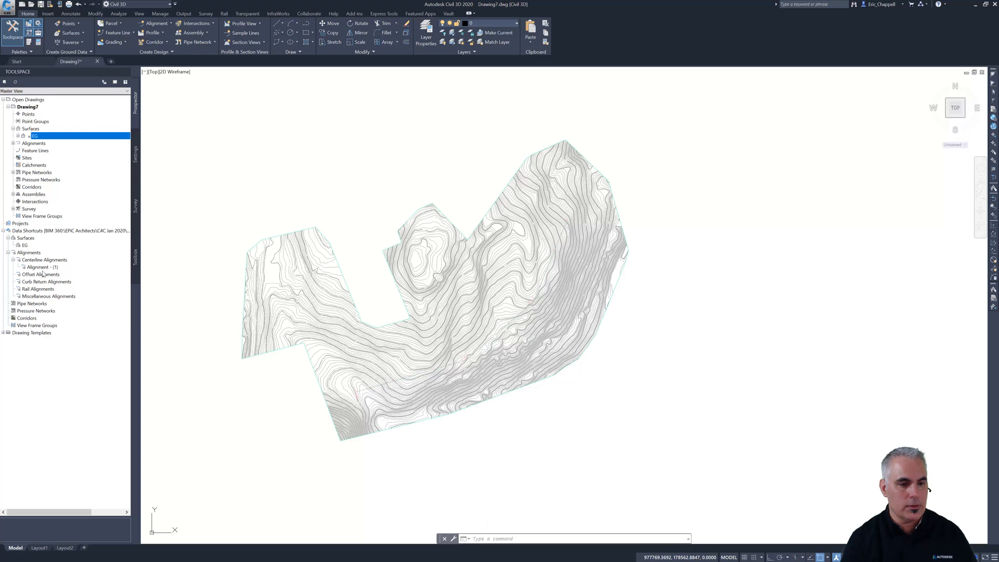
Create a reference to the Alignment - (1) centerline alignment shortcut.
{"action": "right_click", "coordinate": [36, 266]}
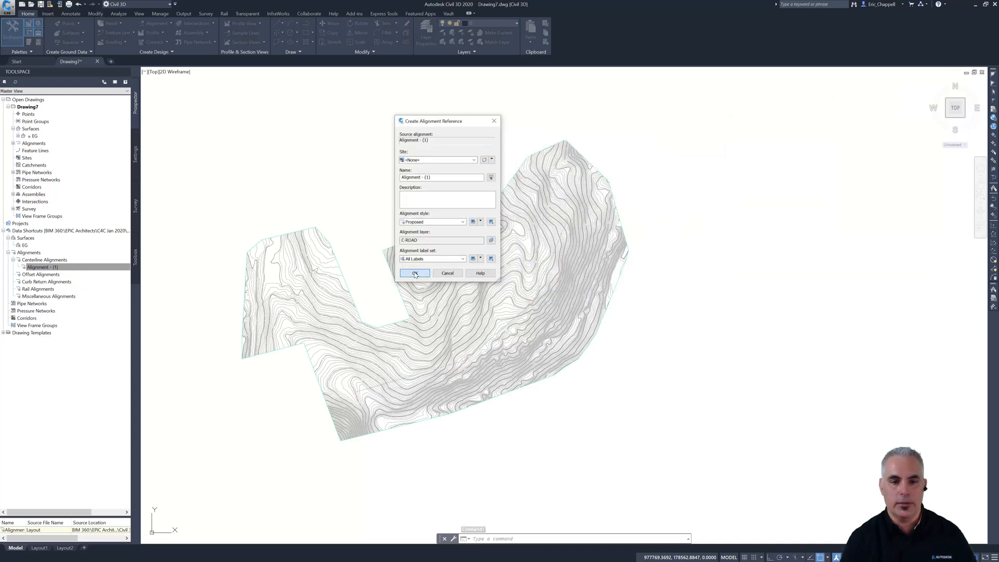
{"action": "left_click", "coordinate": [414, 273]}
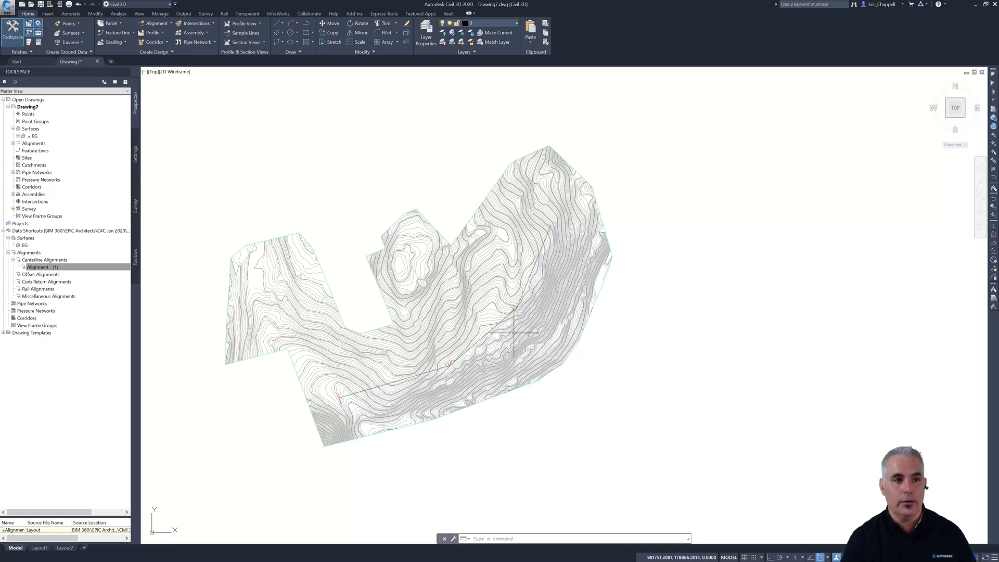
{"action": "mouse_move", "coordinate": [175, 159]}
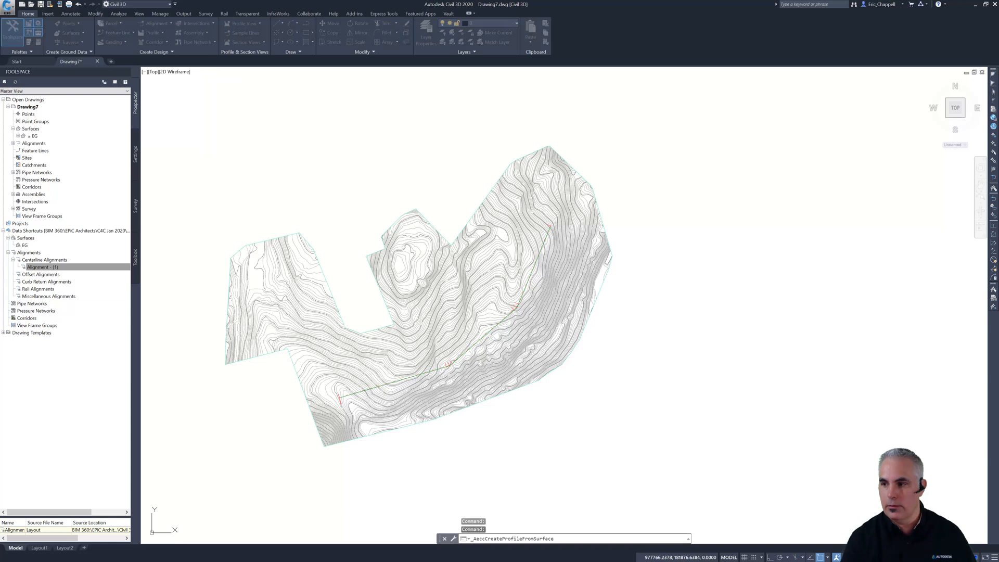
Add the EG surface profile and place it in a default profile view.
{"action": "key", "text": "enter"}
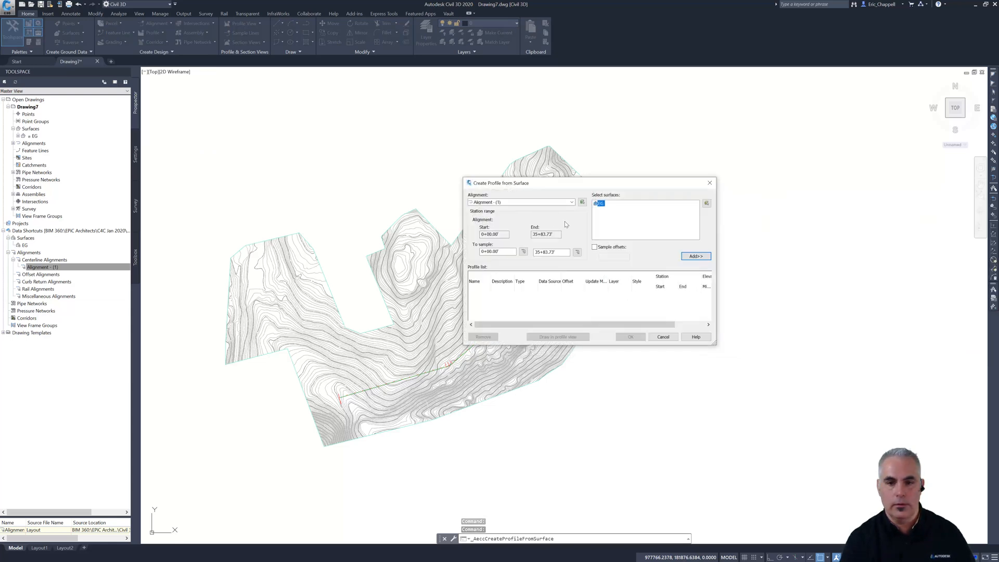
{"action": "left_click", "coordinate": [695, 256]}
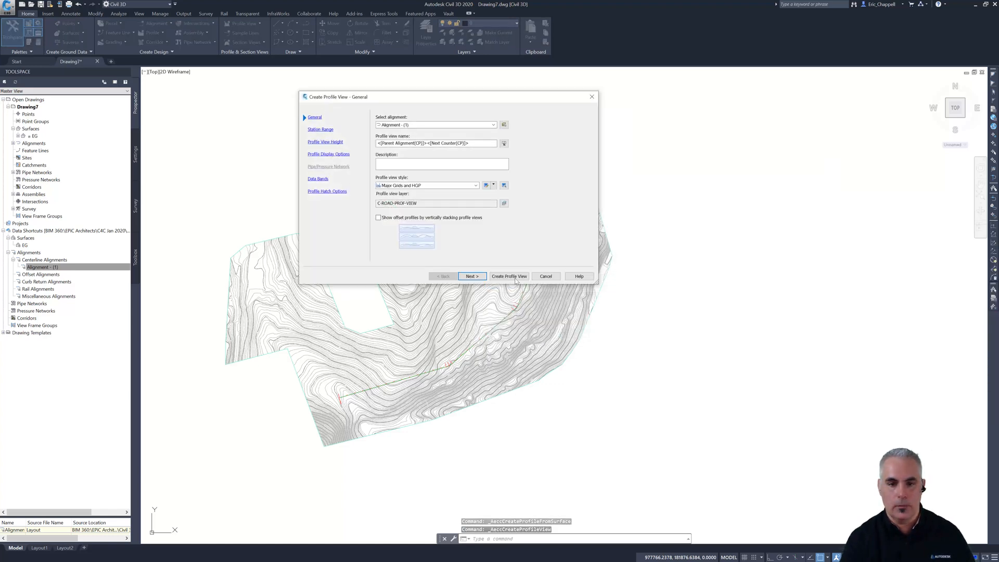
{"action": "left_click", "coordinate": [508, 276]}
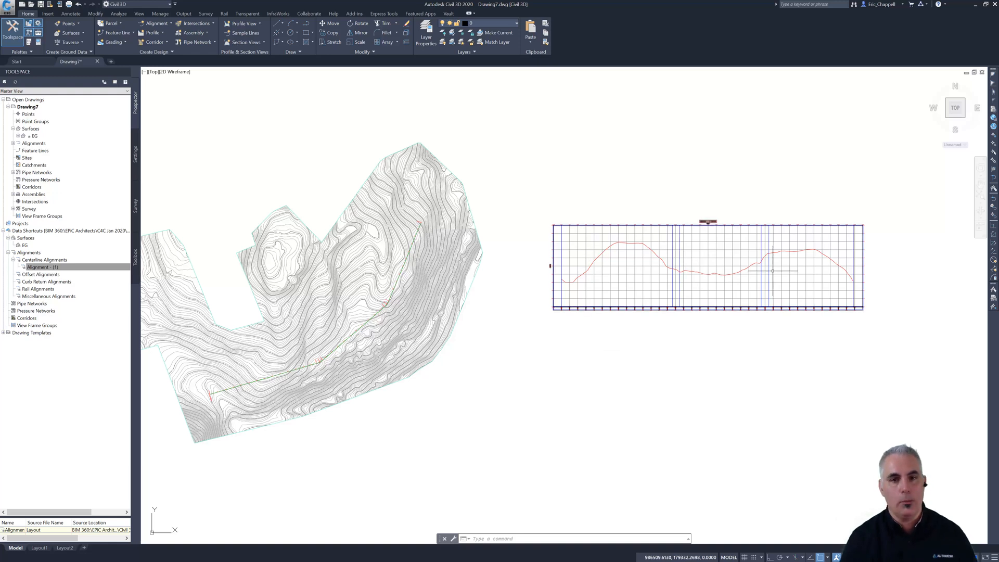
{"action": "mouse_move", "coordinate": [772, 270]}
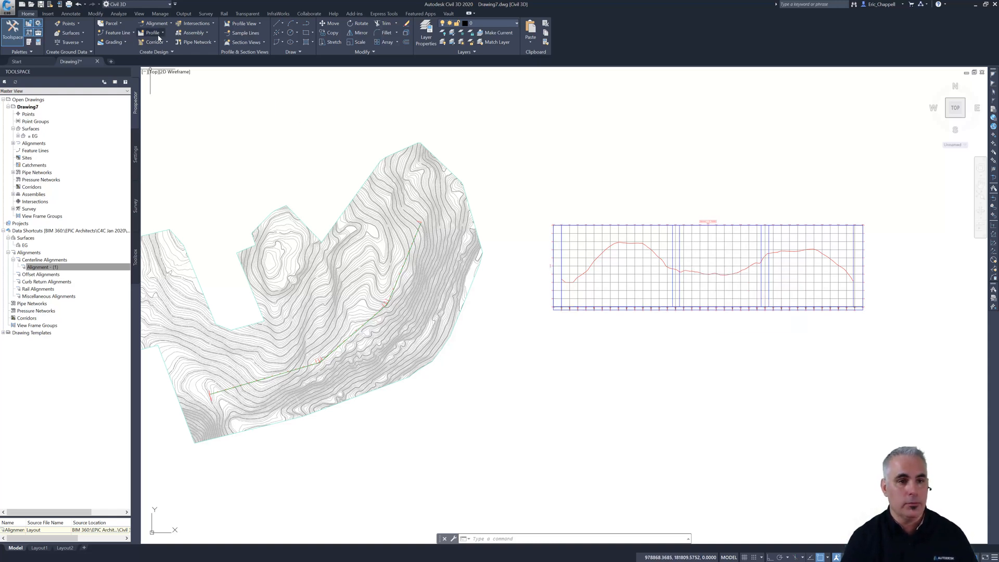
Lay out a default design profile in the profile view and draw its PVIs.
{"action": "left_click", "coordinate": [153, 32]}
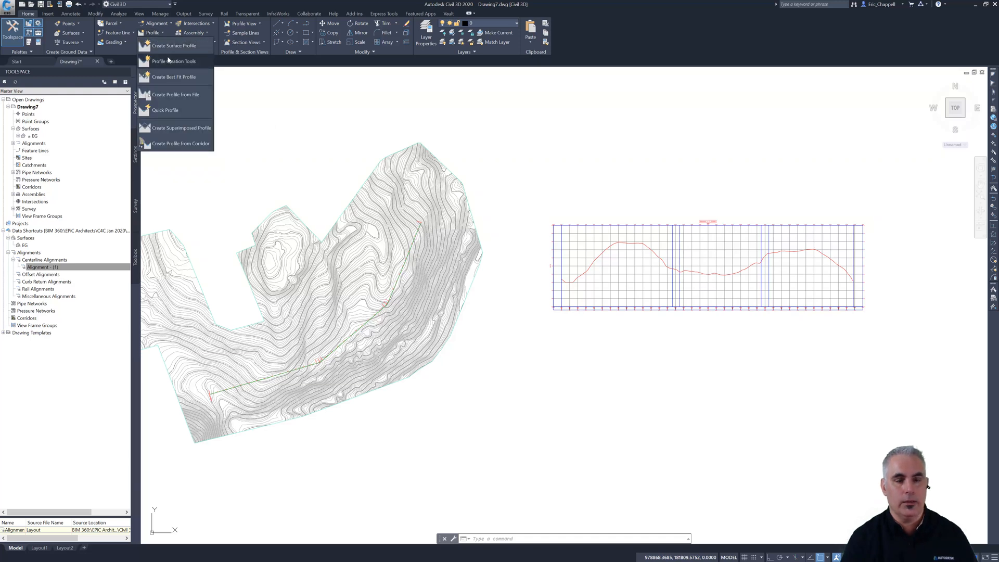
{"action": "left_click", "coordinate": [174, 61]}
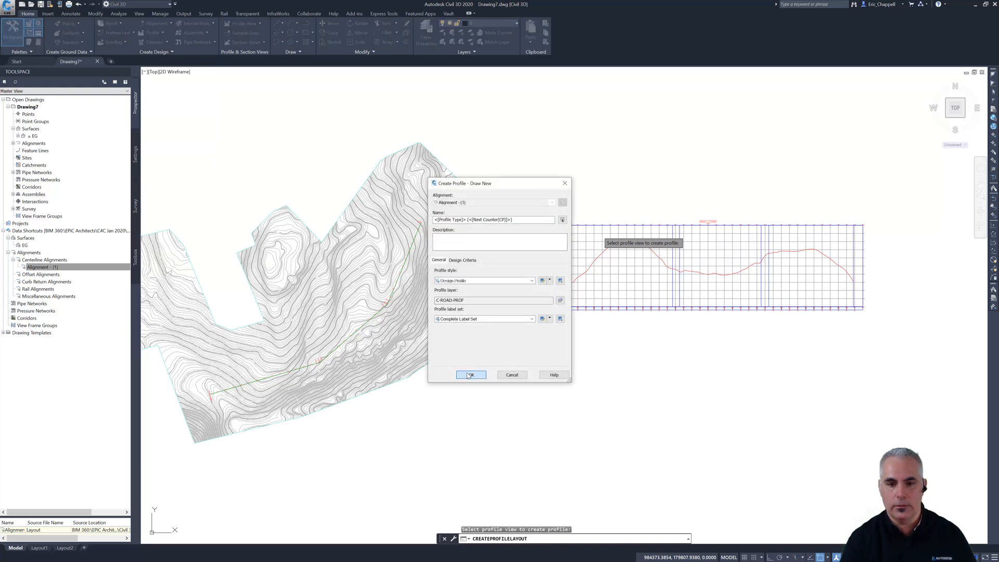
{"action": "left_click", "coordinate": [471, 374]}
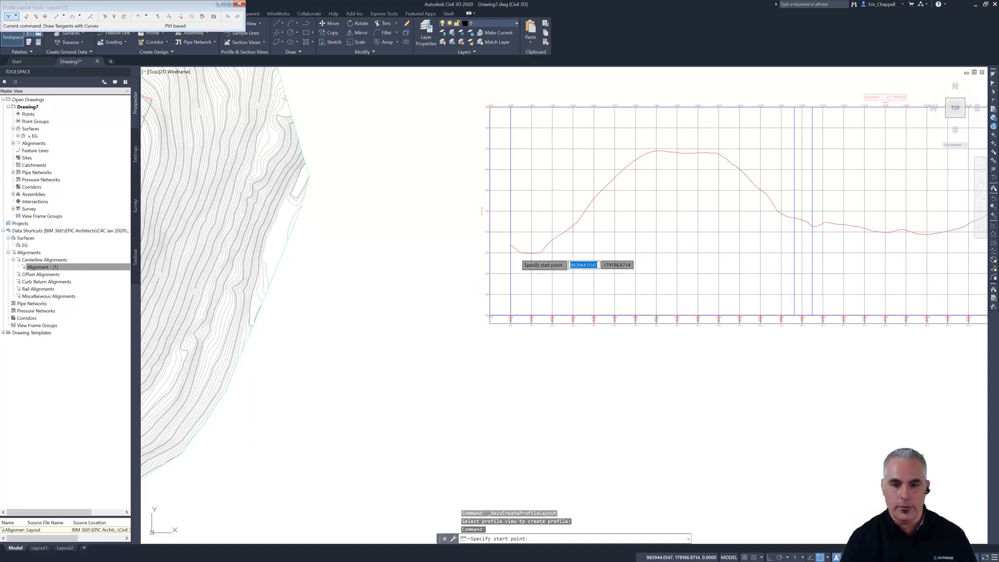
{"action": "left_click", "coordinate": [513, 250]}
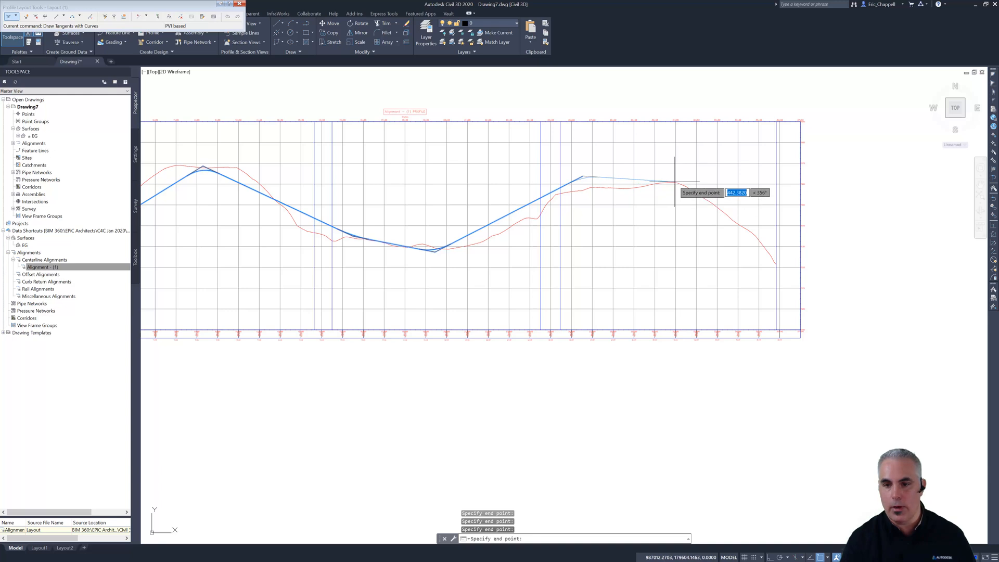
{"action": "left_click", "coordinate": [771, 262]}
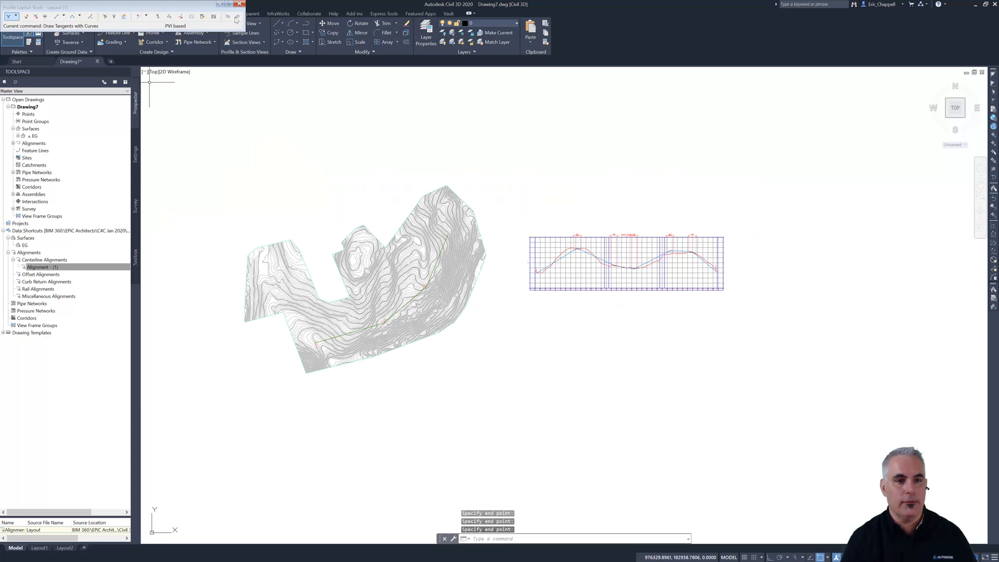
Save the drawing as 'Road Design'.
{"action": "key", "text": "Escape"}
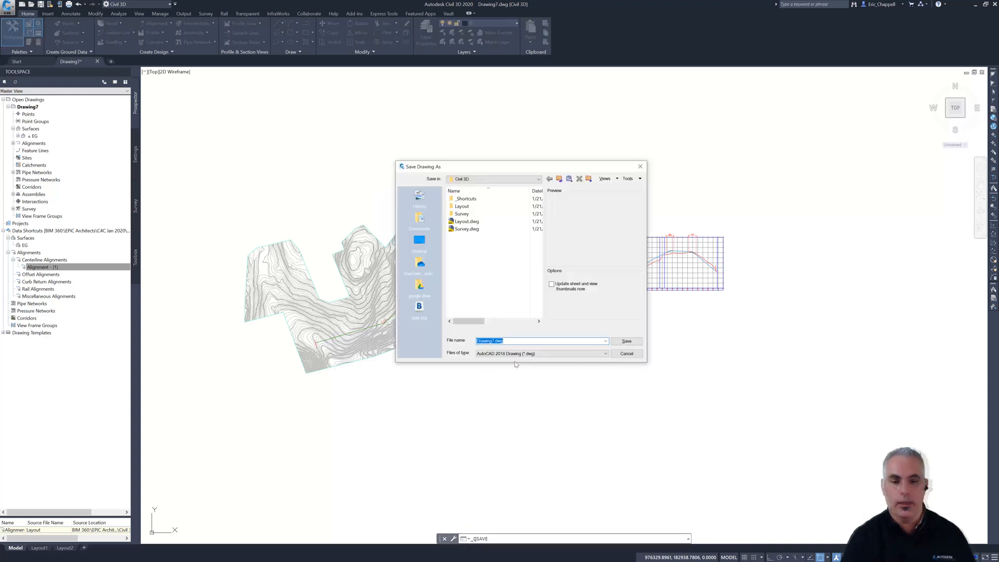
{"action": "left_click", "coordinate": [475, 340]}
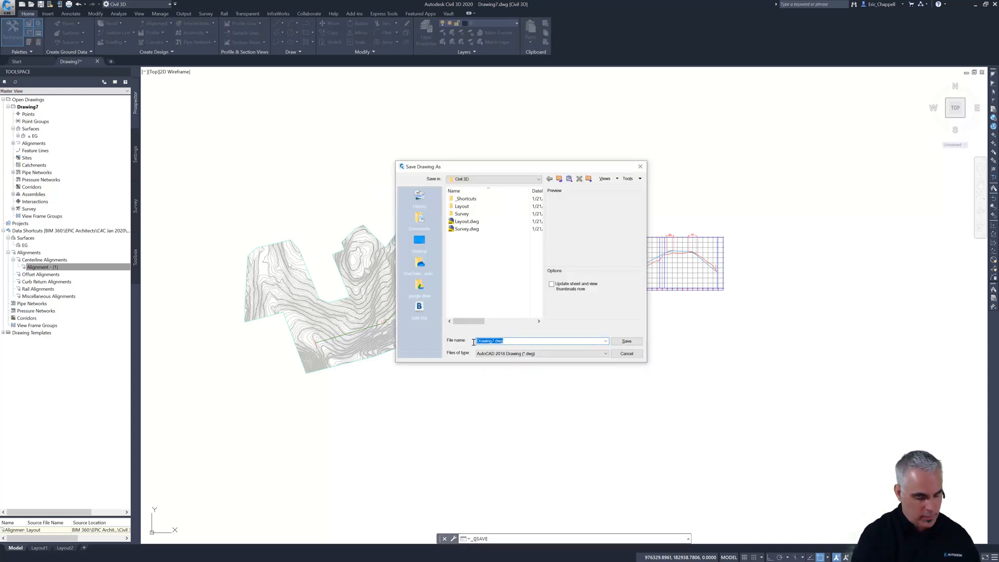
{"action": "type", "text": "Road Desi"}
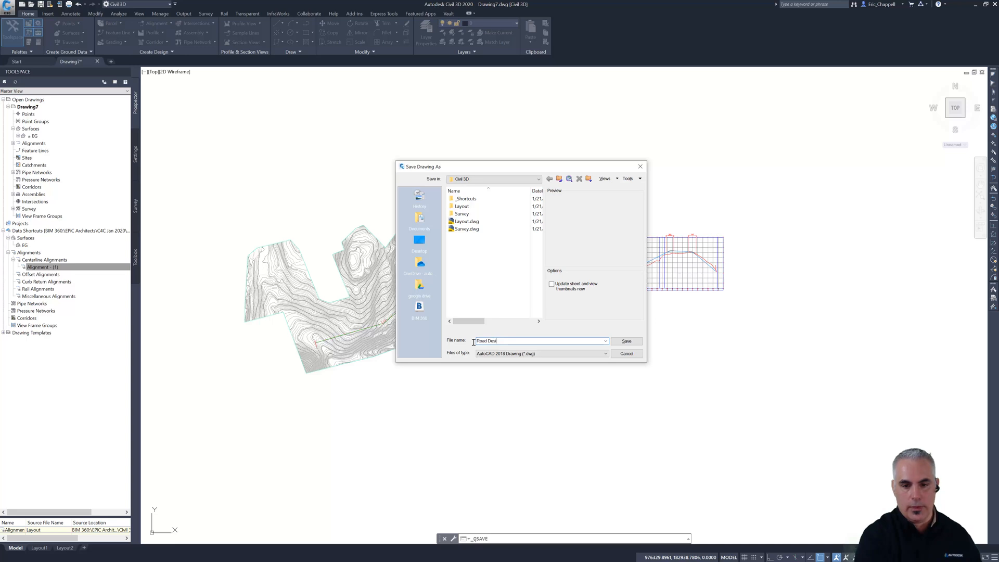
{"action": "left_click", "coordinate": [625, 341]}
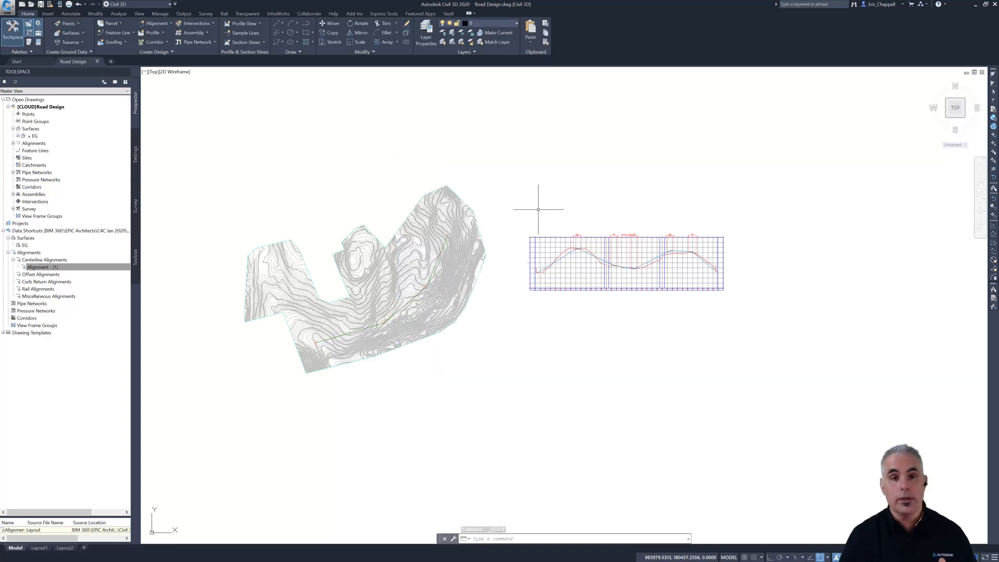